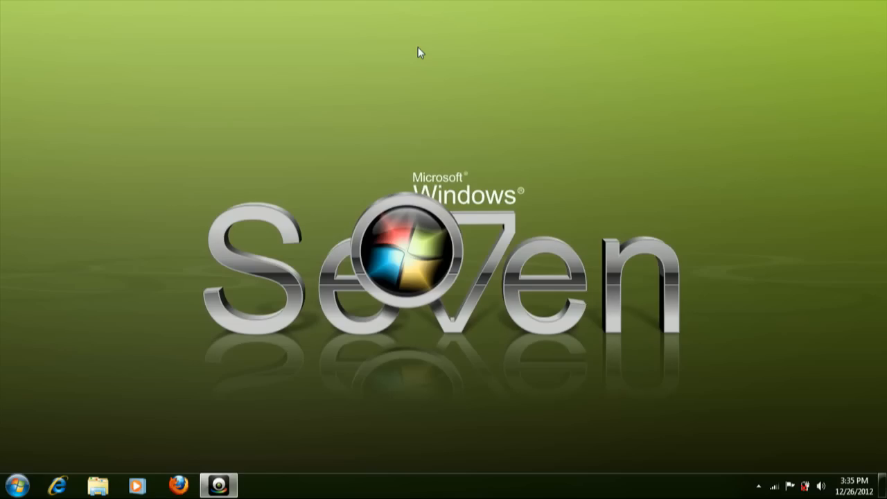
mouse_move(424, 152)
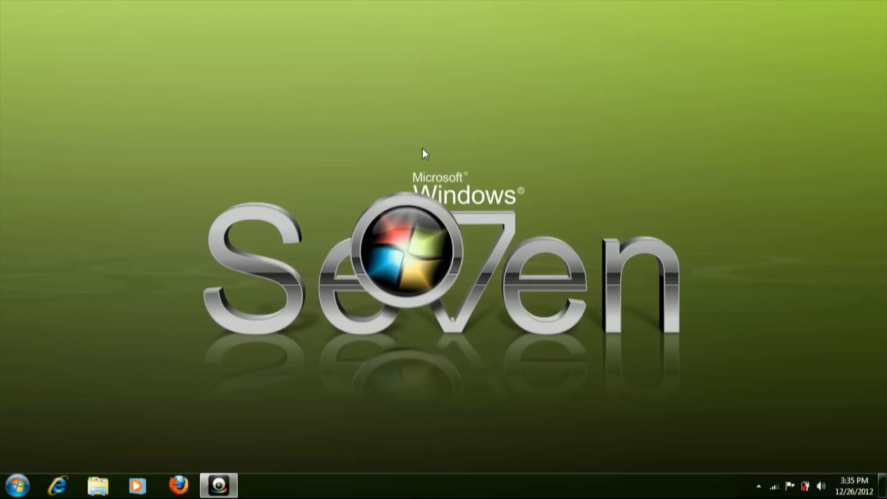
mouse_move(557, 125)
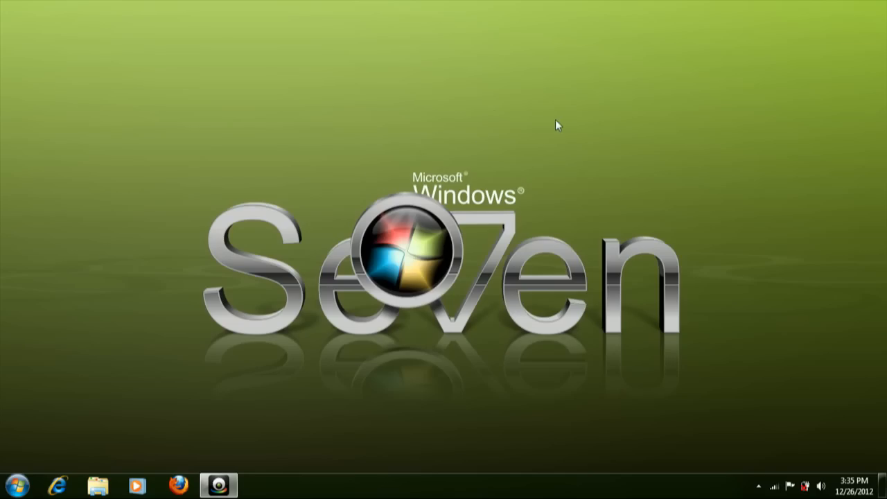
mouse_move(701, 493)
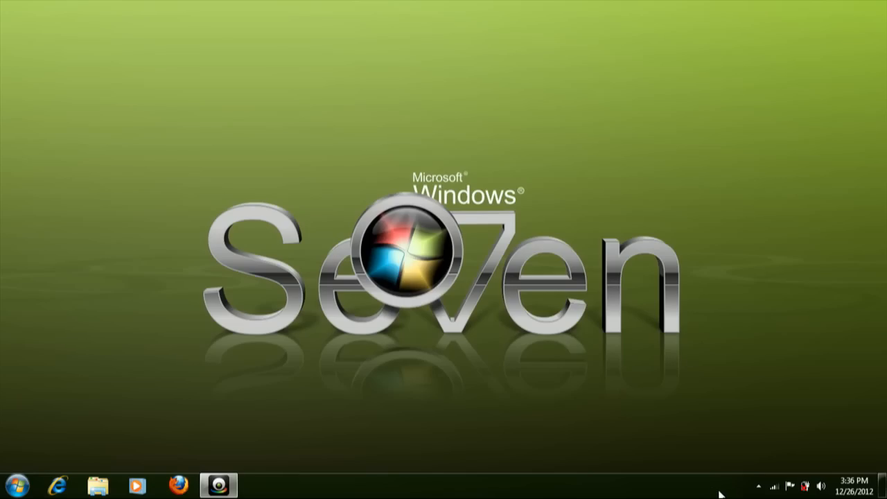
mouse_move(541, 104)
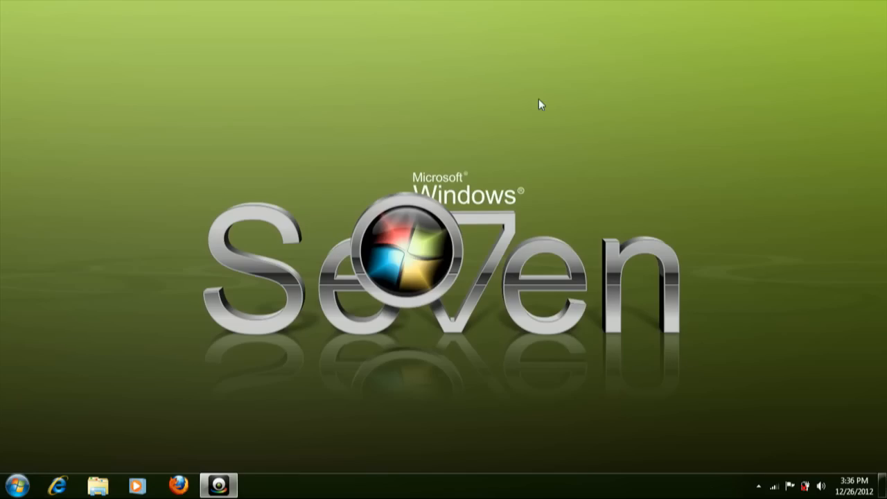
mouse_move(588, 122)
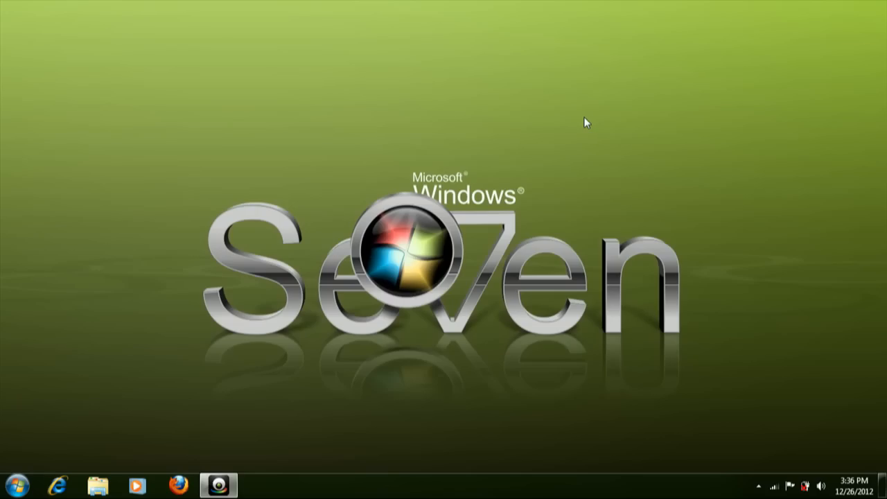
mouse_move(582, 117)
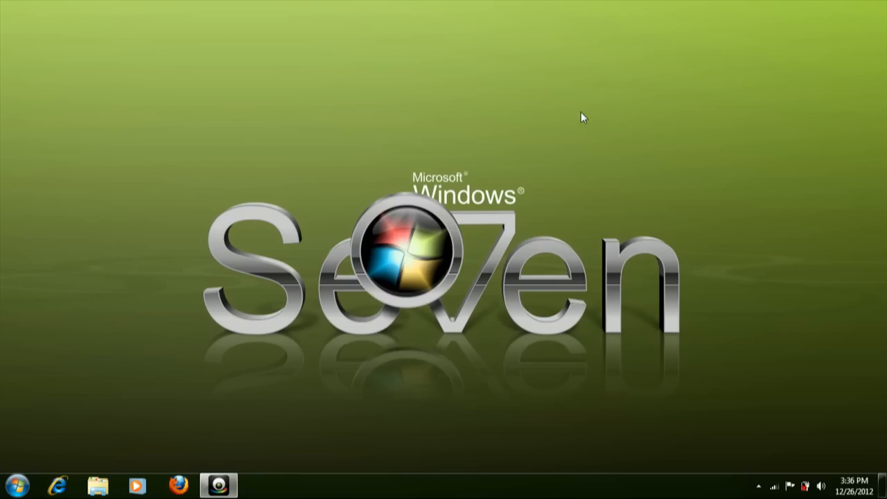
mouse_move(13, 485)
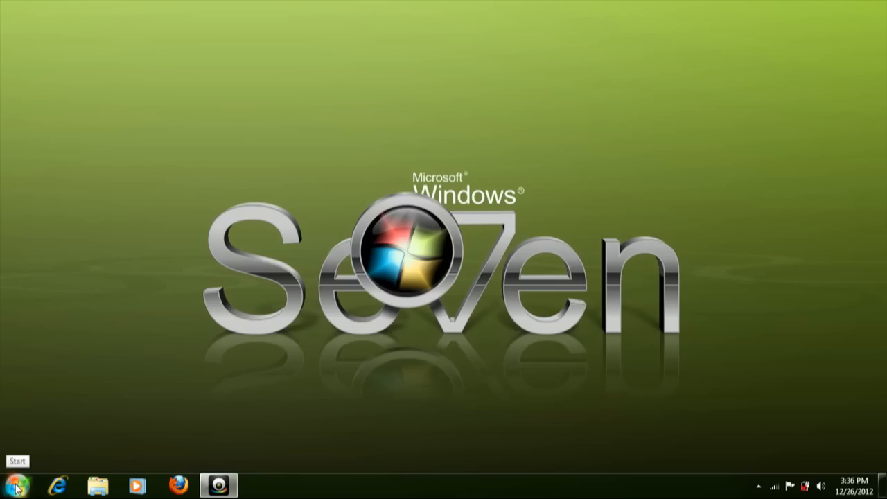
Step: Bring up the Start menu listing programs and Control Panel
click(13, 480)
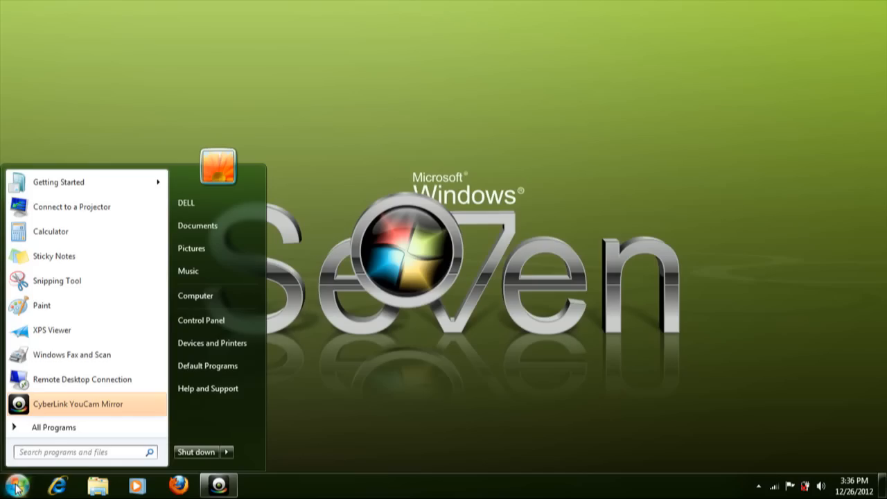
mouse_move(201, 319)
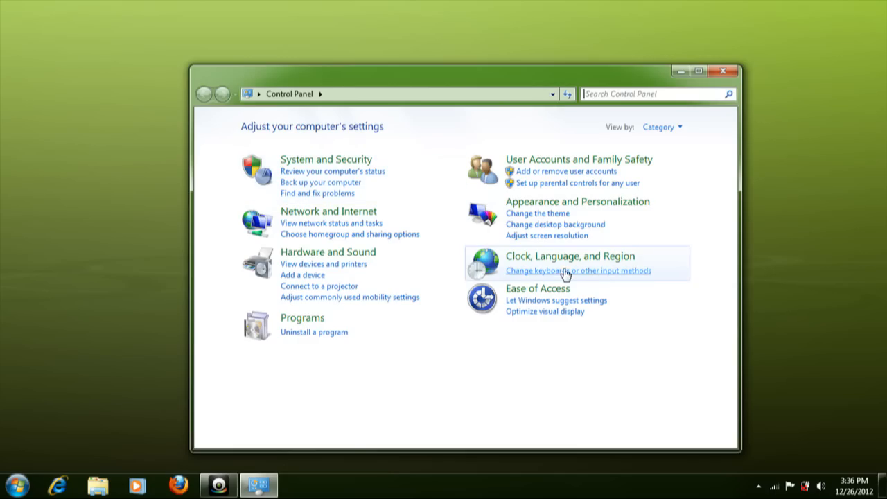
mouse_move(608, 263)
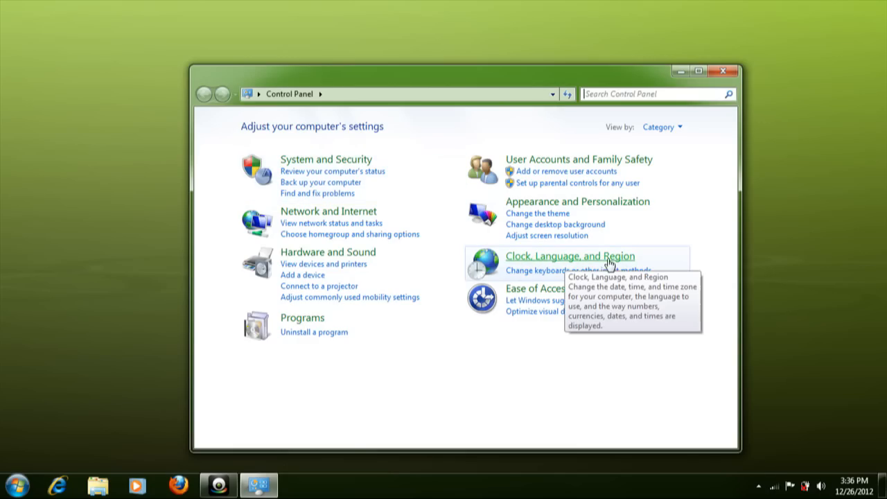
mouse_move(526, 265)
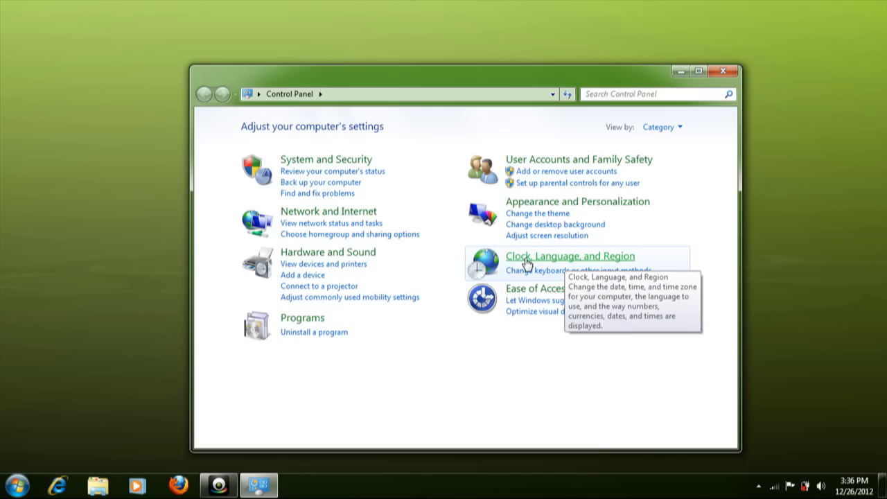
mouse_move(543, 274)
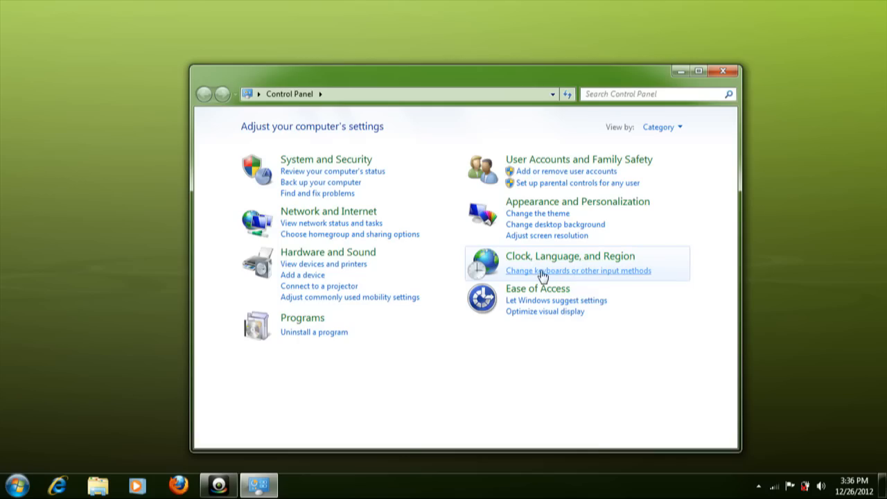
mouse_move(601, 277)
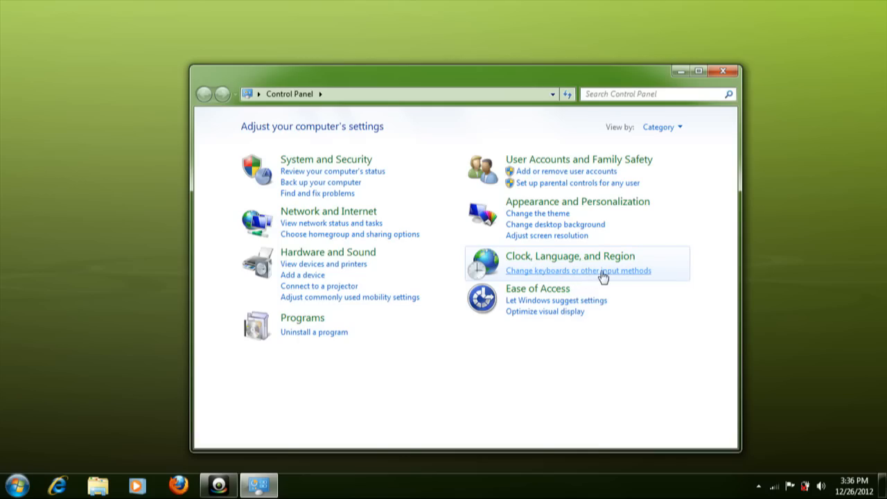
mouse_move(595, 275)
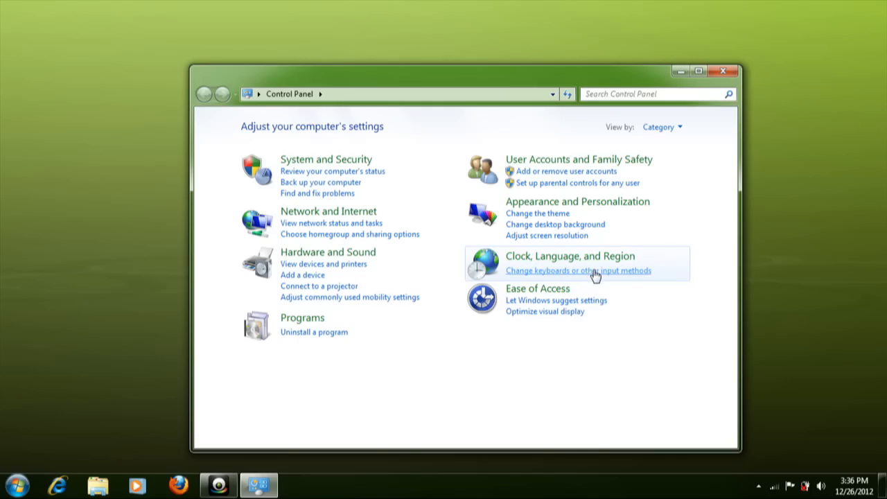
Step: Reach the installed keyboards list via Region and Language, showing only English (United States) - US
click(578, 271)
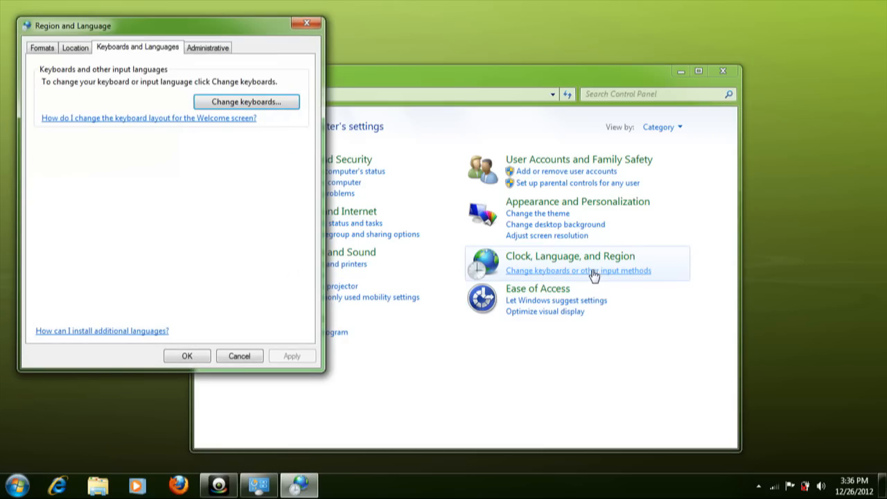
drag(70, 25, 223, 44)
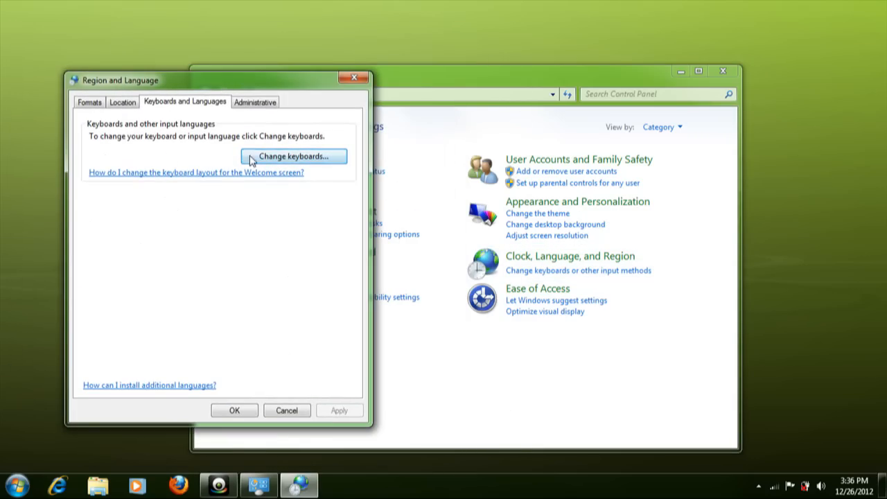
click(293, 155)
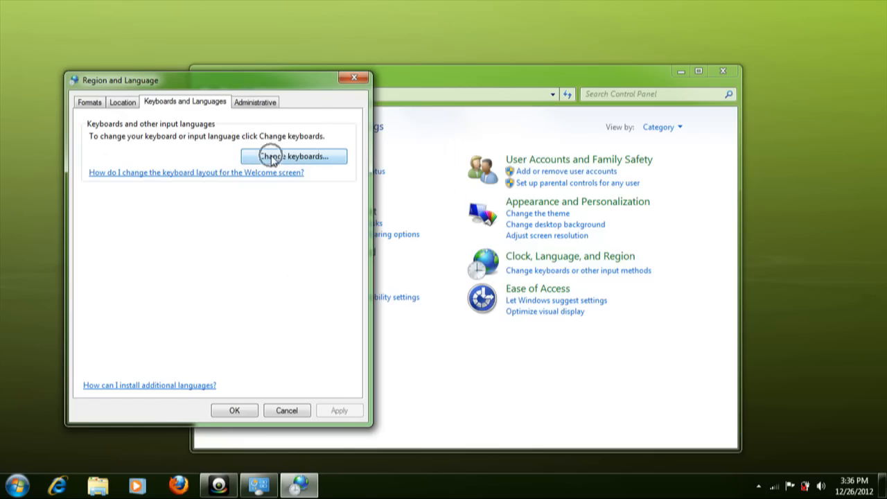
click(292, 155)
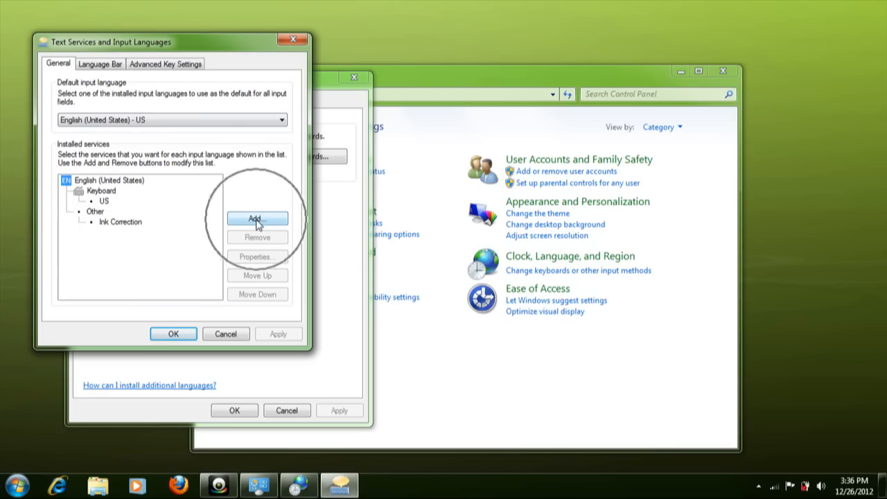
Step: In Add Input Language, expand Arabic (Bahrain) and check its Arabic (101) keyboard
click(258, 219)
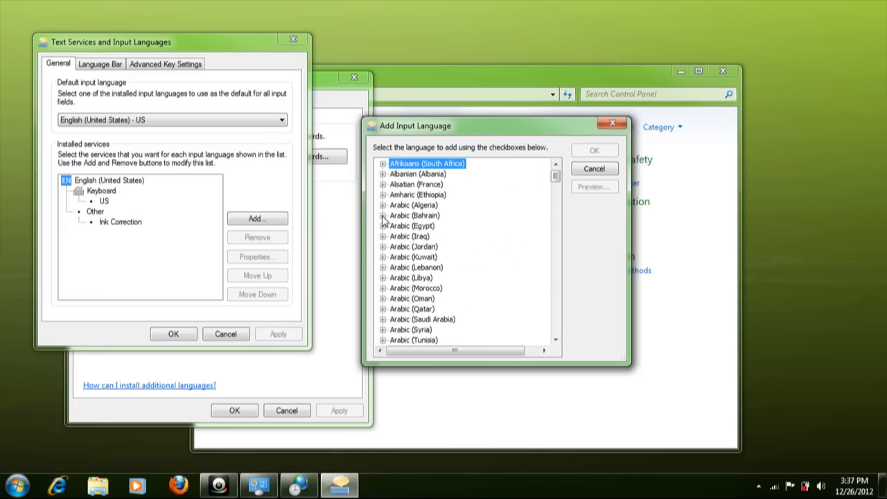
click(382, 216)
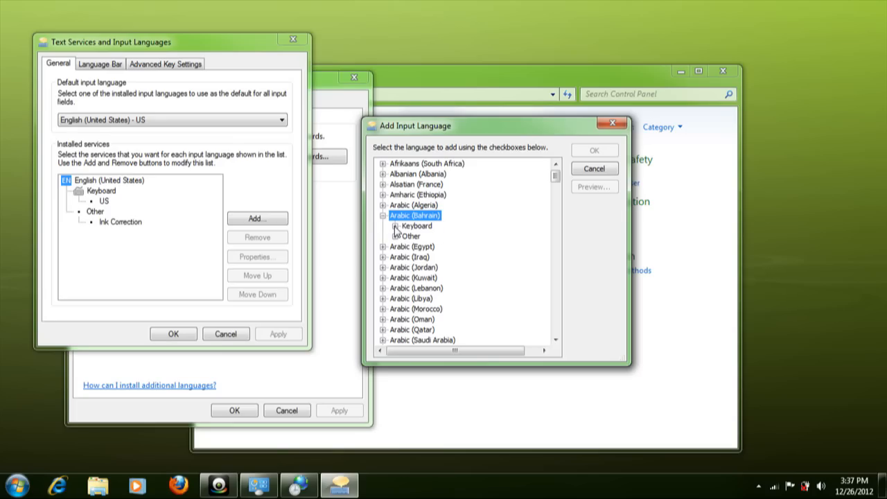
click(383, 225)
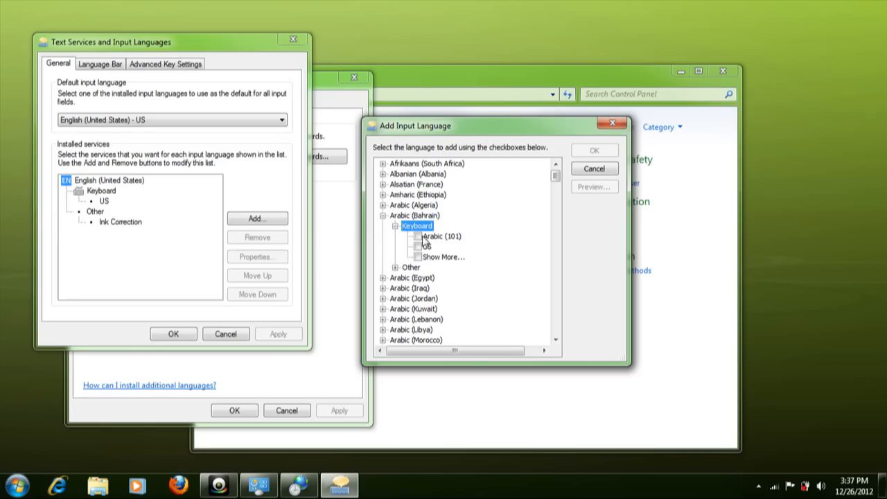
mouse_move(422, 241)
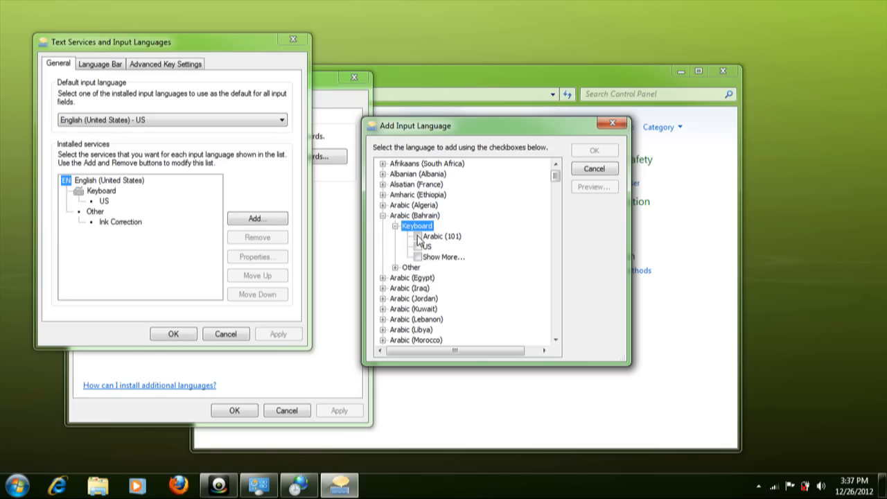
click(418, 235)
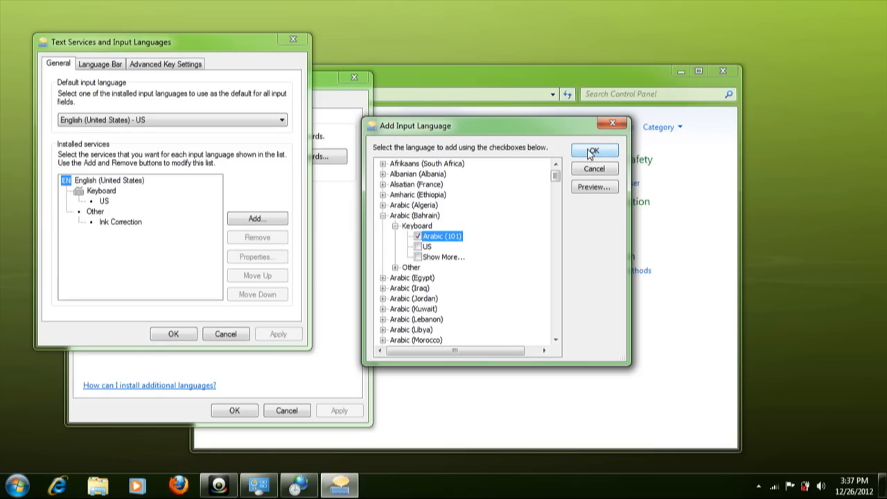
mouse_move(593, 156)
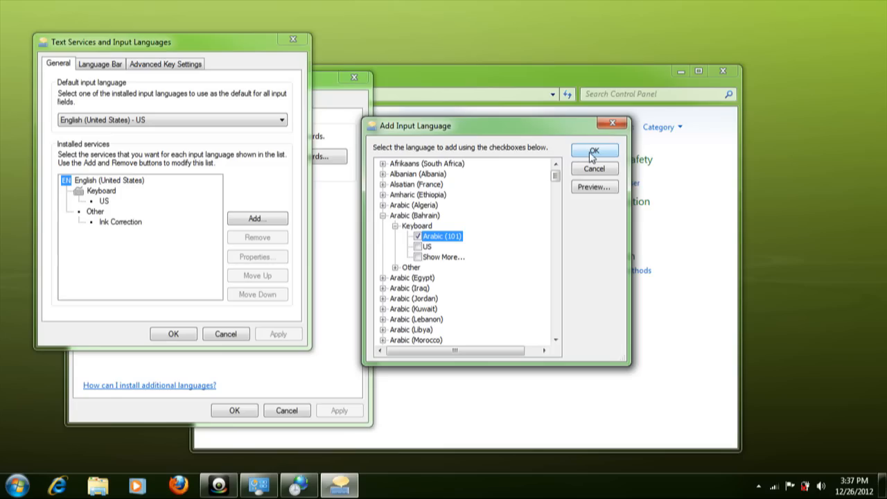
mouse_move(738, 488)
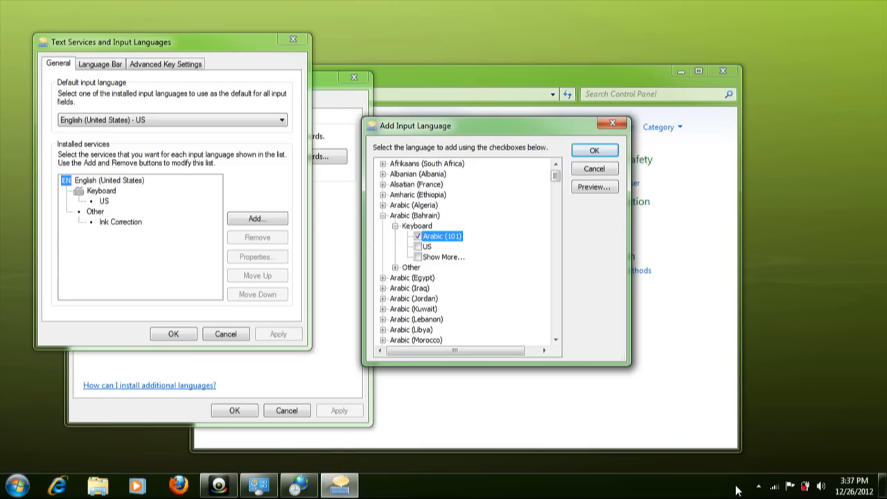
mouse_move(594, 169)
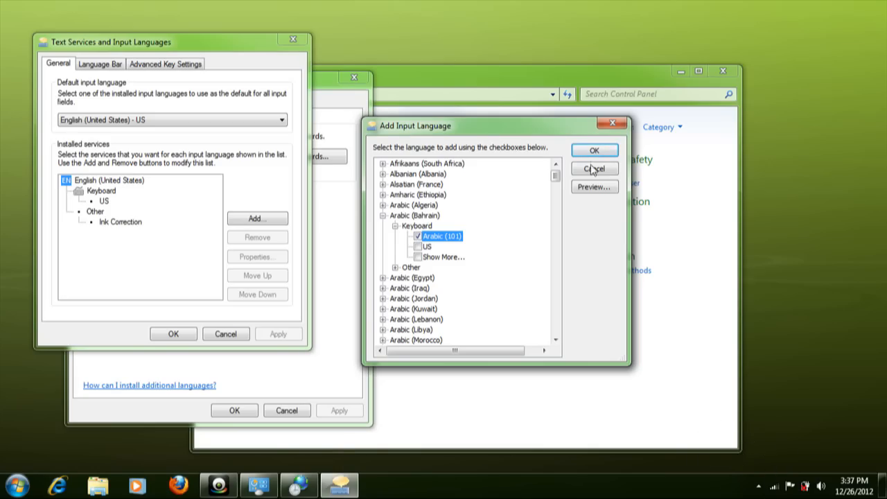
Step: Confirm and apply the Arabic (Bahrain) keyboard so EN appears in the taskbar language bar
click(594, 149)
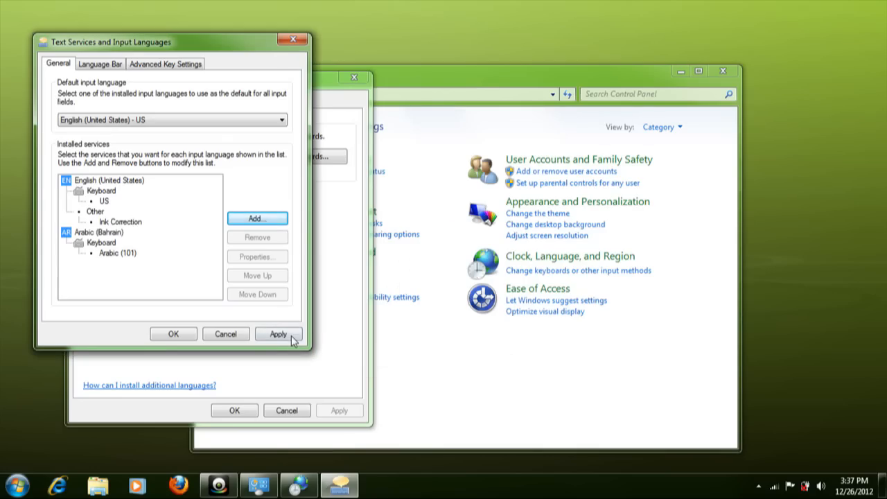
click(278, 334)
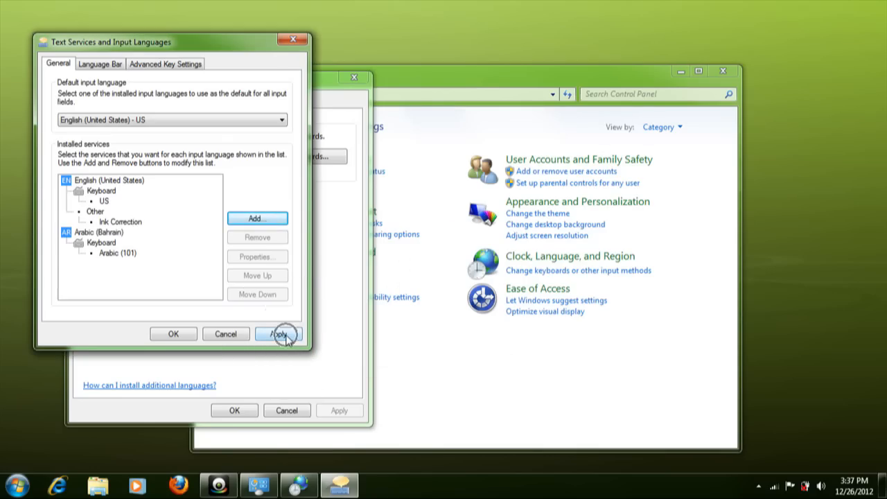
click(278, 332)
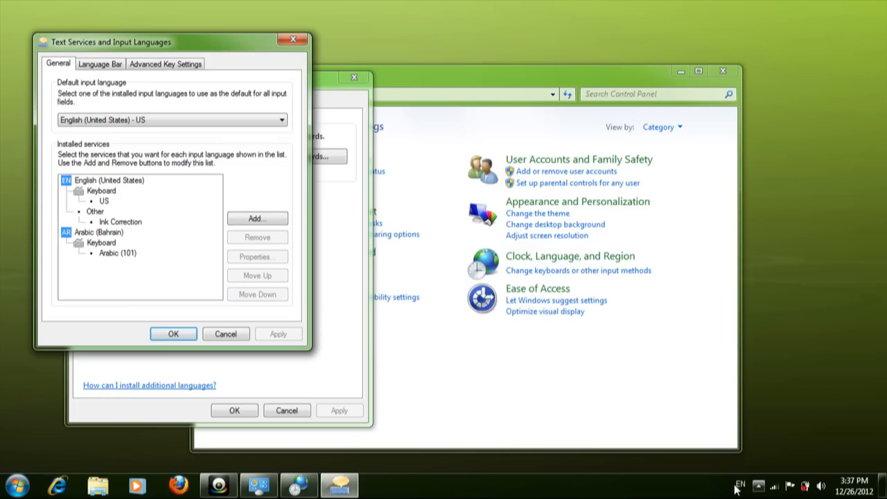
click(740, 485)
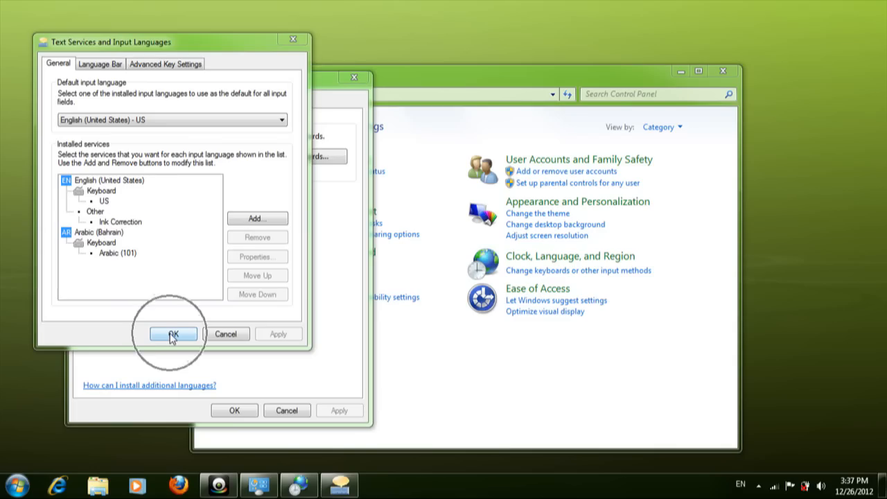
Step: Close Text Services, Region and Language, and Control Panel, keeping the changes
click(172, 334)
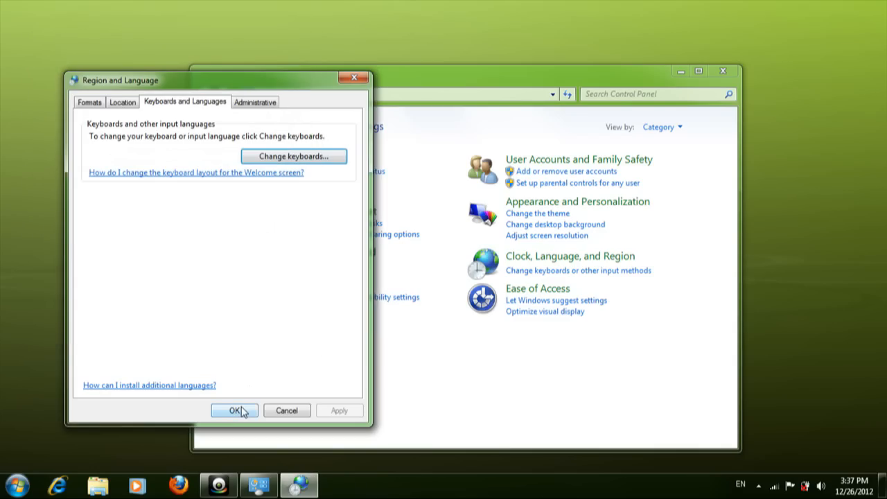
click(235, 410)
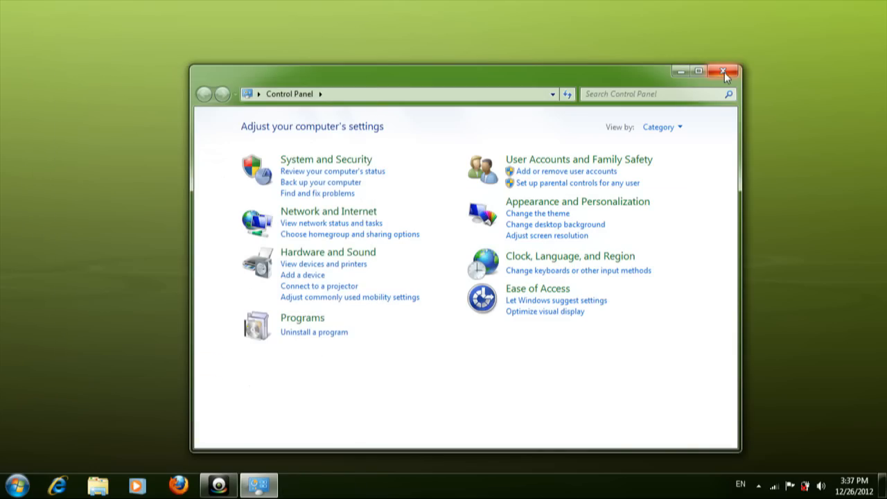
click(723, 72)
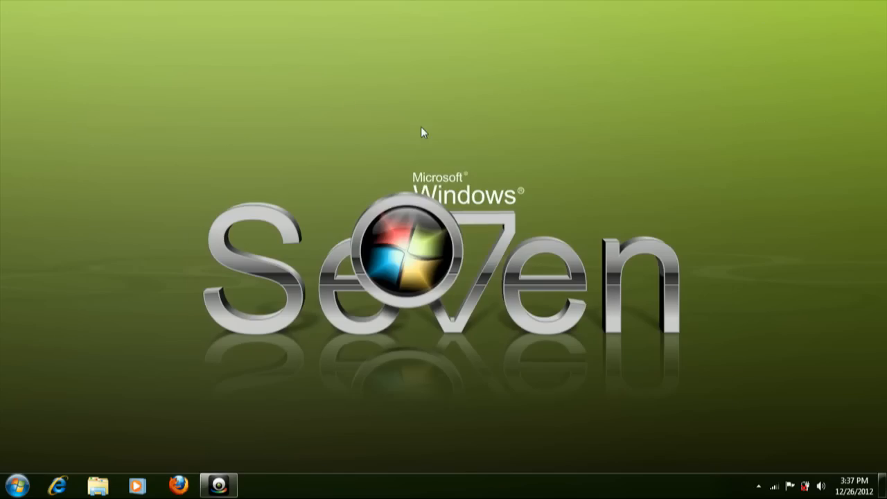
Step: Launch Microsoft Office Word 2007 from All Programs > Microsoft Office
click(14, 485)
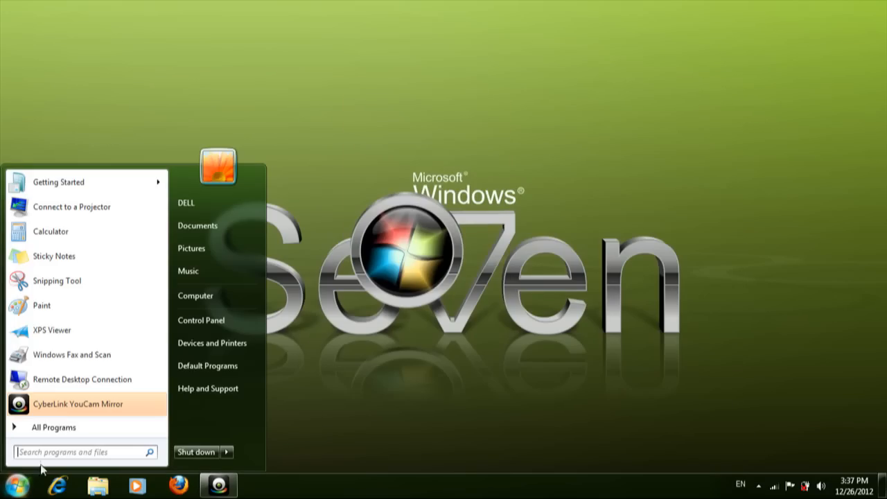
mouse_move(73, 452)
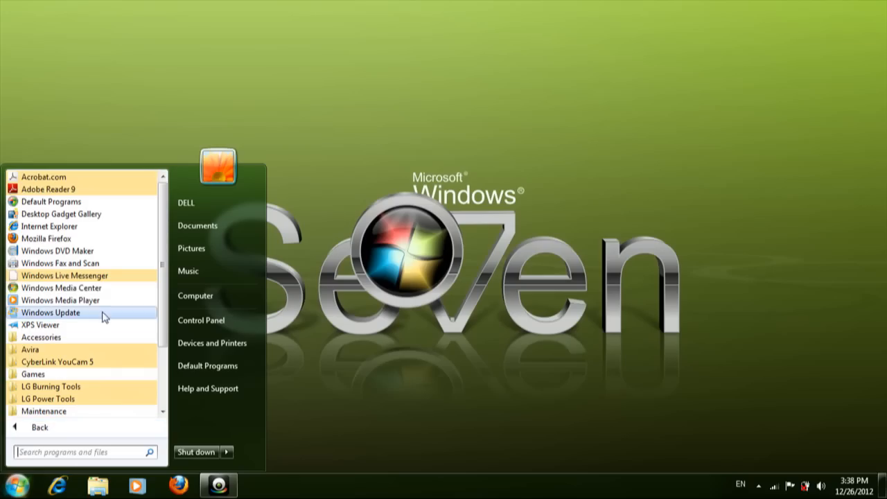
scroll(down, 3)
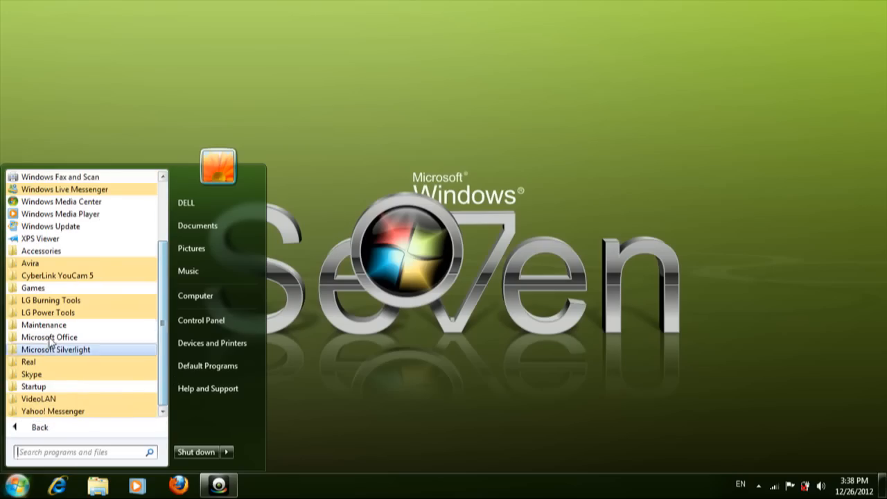
click(48, 337)
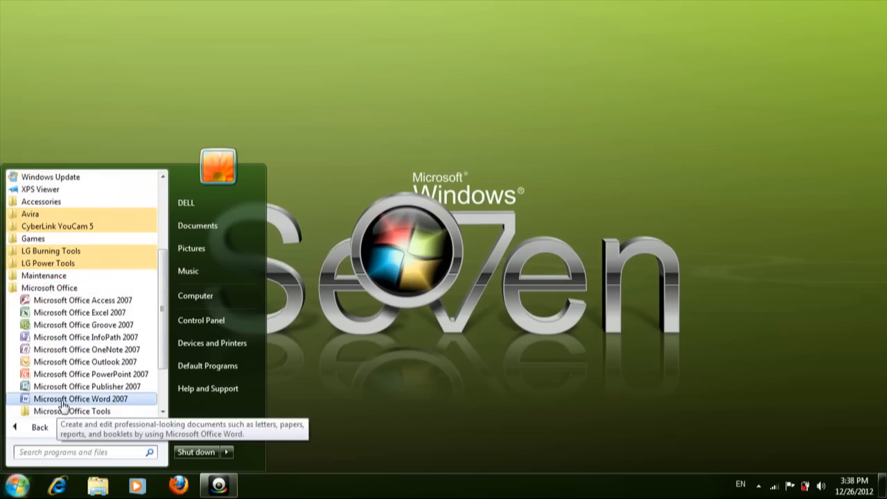
click(80, 399)
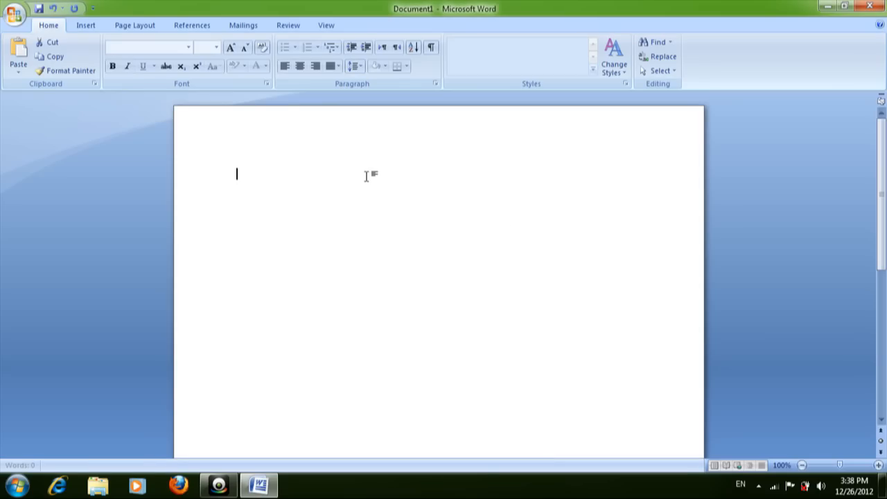
mouse_move(424, 219)
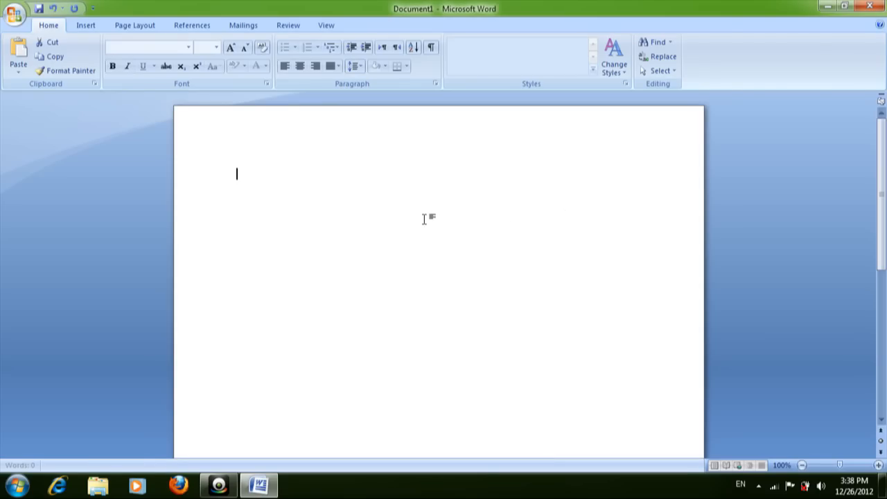
Step: Write 'English' in the document and show the EN/Arabic (Bahrain) language list from the taskbar
text(engl)
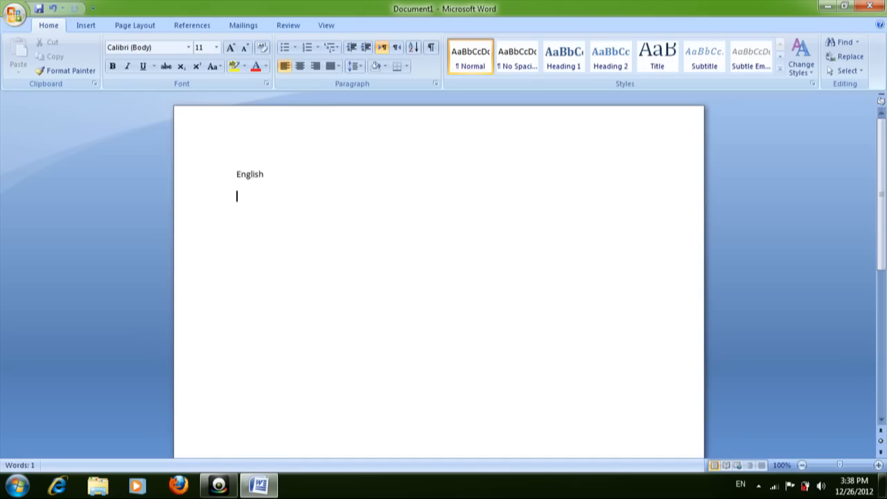
mouse_move(728, 485)
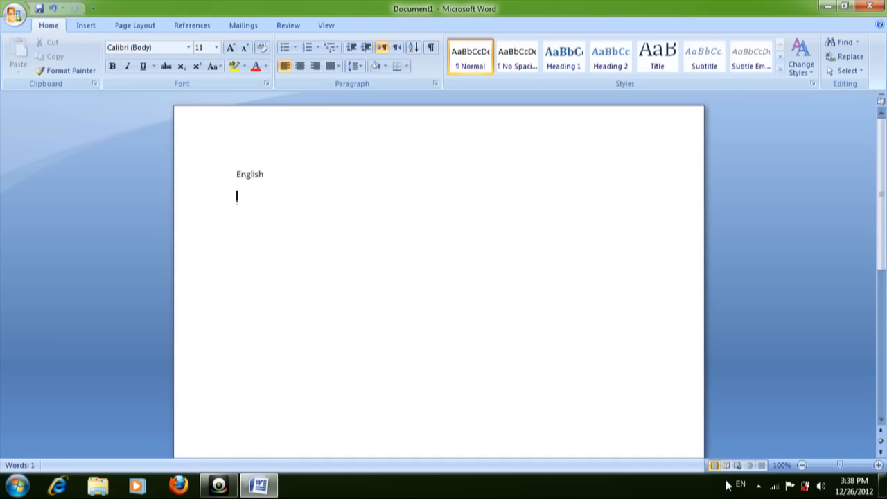
click(740, 485)
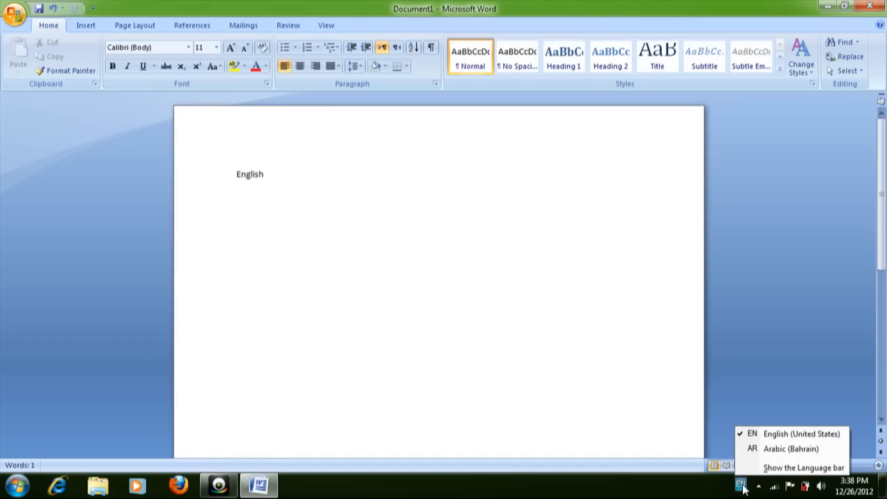